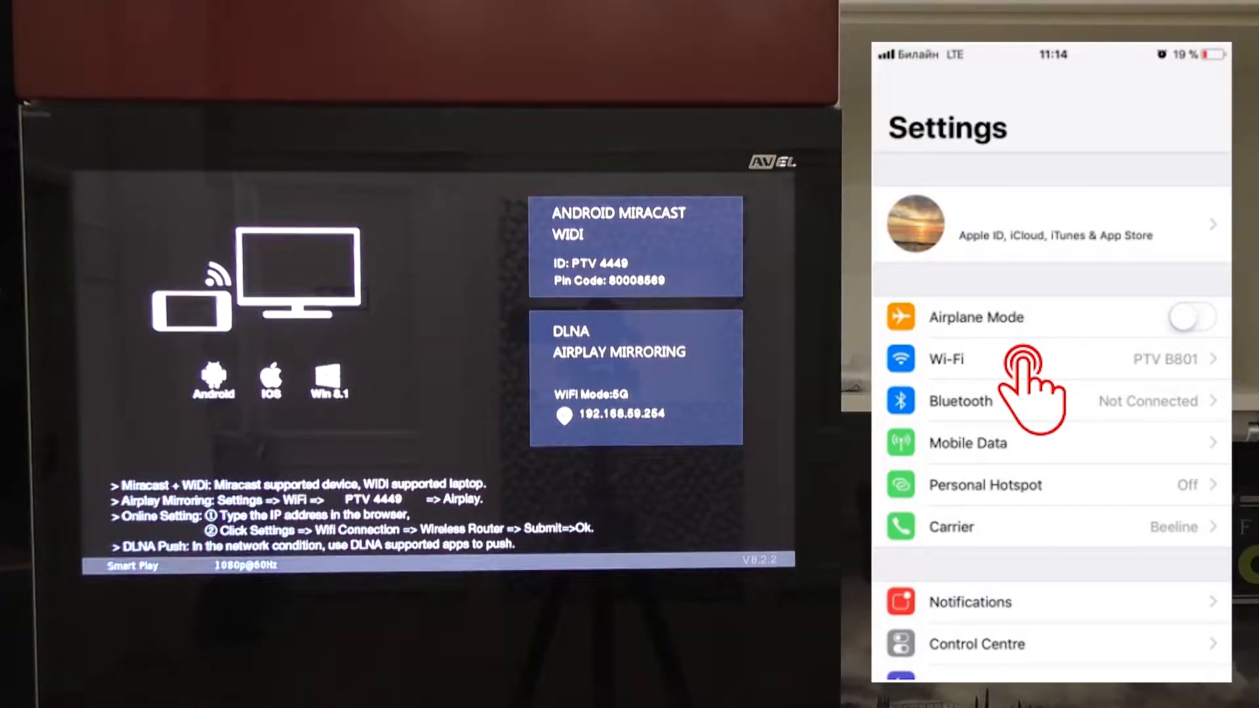
Confirm the iPhone is joined to PTV B801 Wi-Fi, then start Screen Mirroring.
left_click(946, 358)
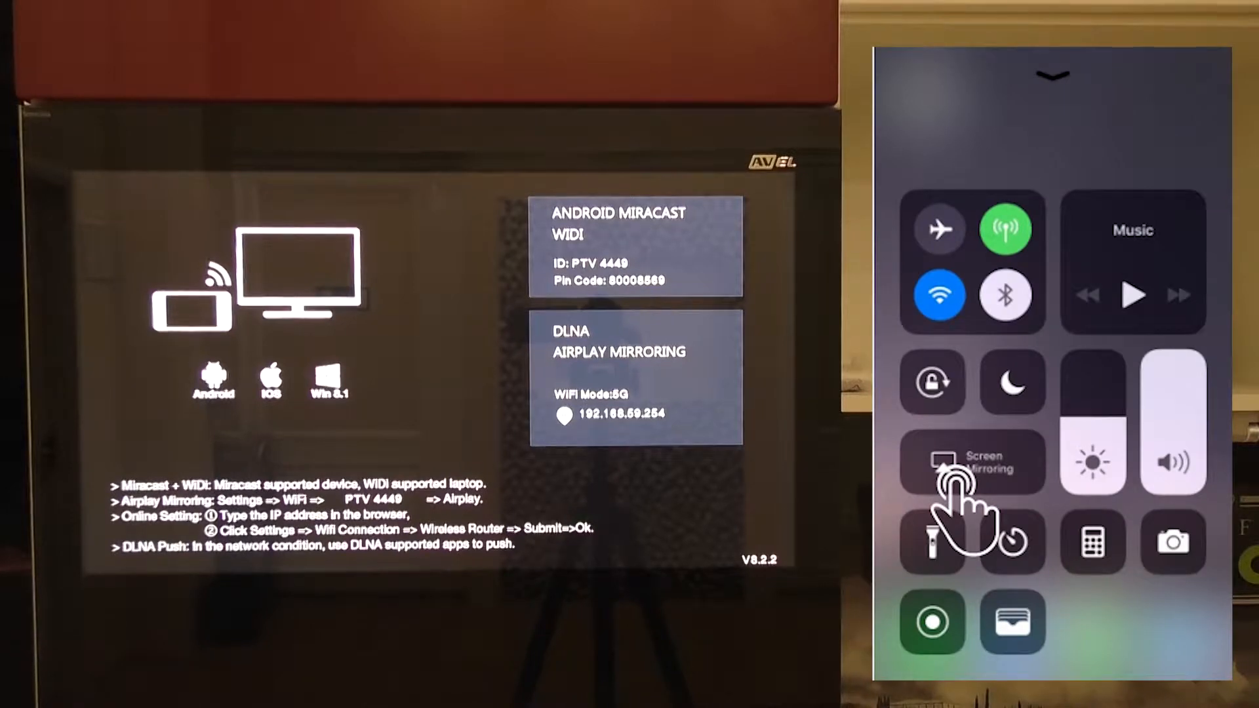
left_click(973, 462)
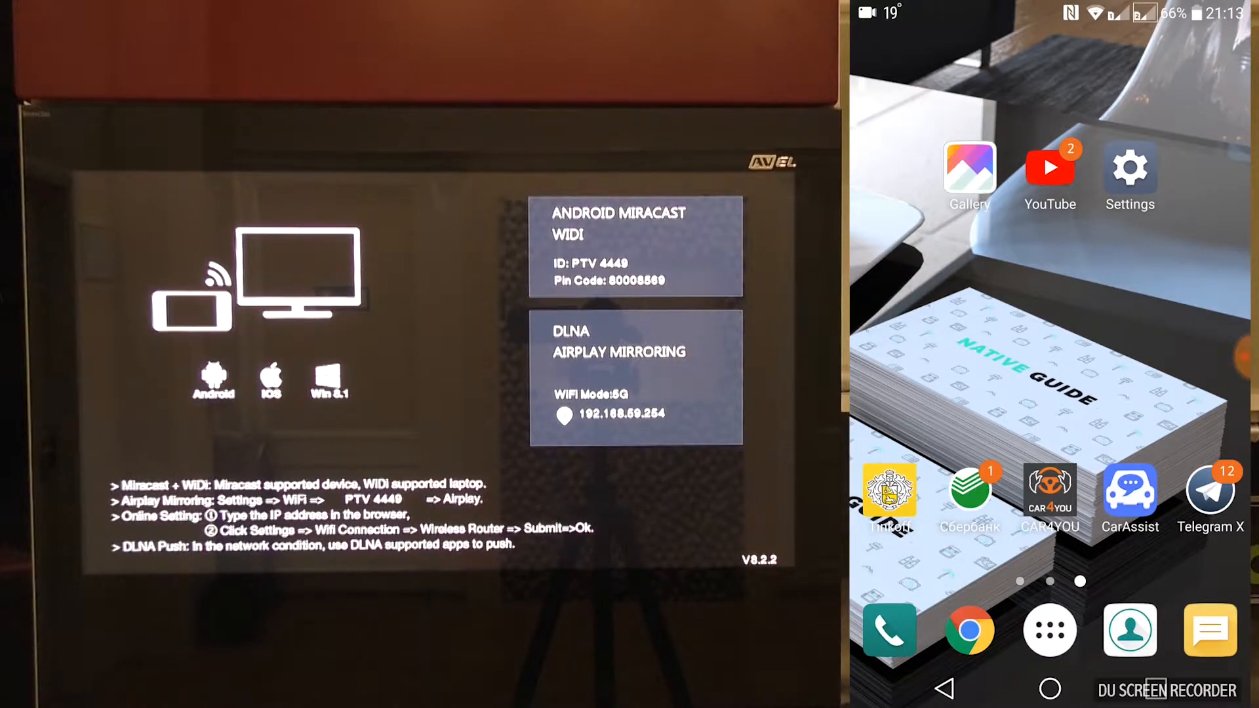
Enable Screen sharing under Share & connect and connect to the PTV 4449 TV.
left_click(1130, 167)
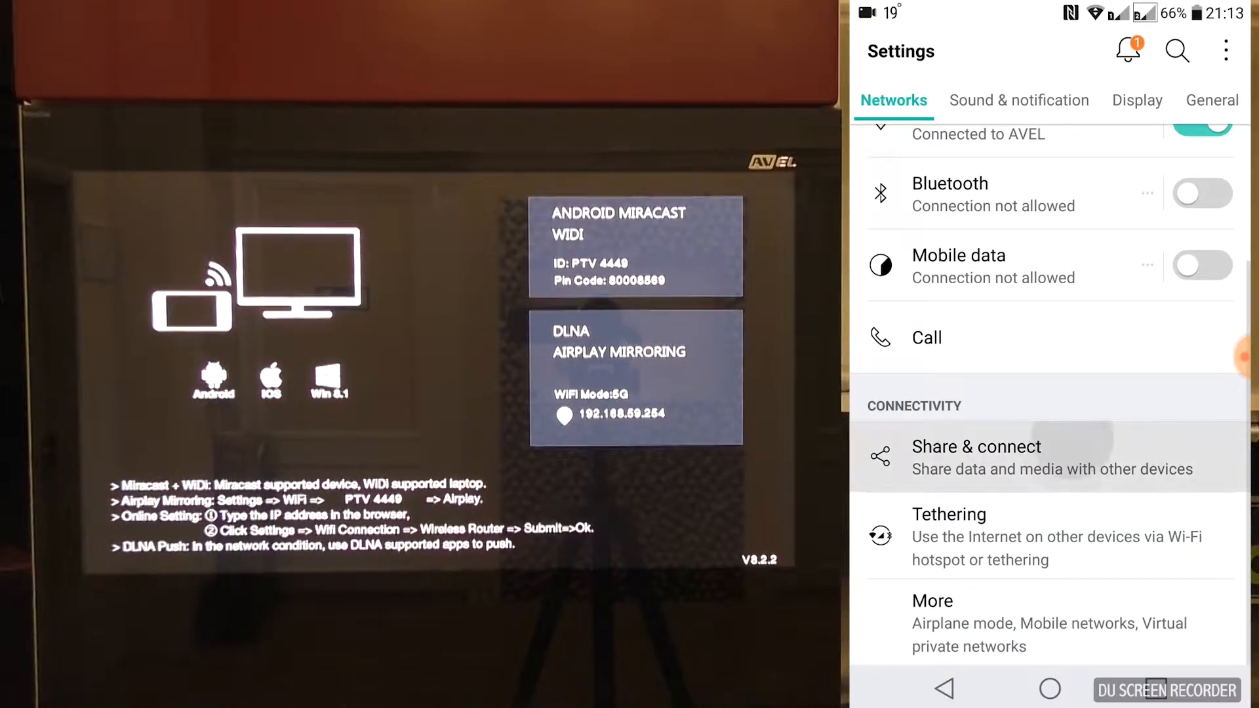
left_click(976, 458)
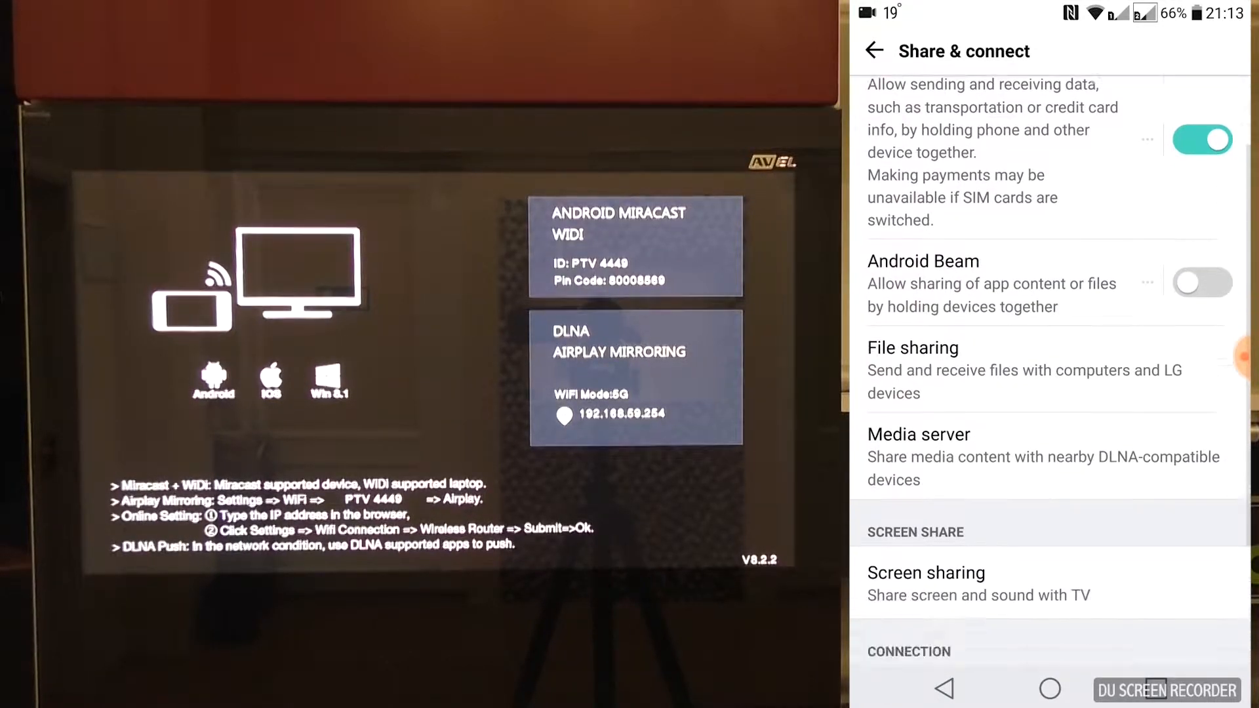
left_click(926, 573)
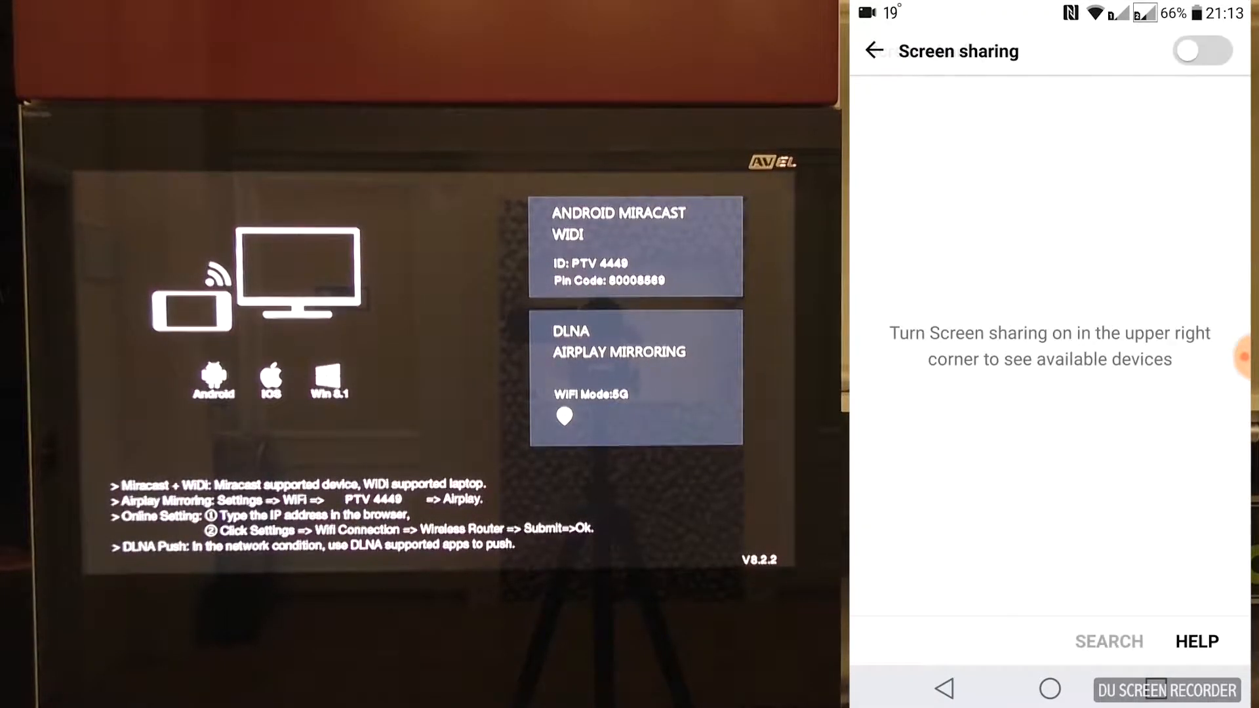
left_click(1202, 50)
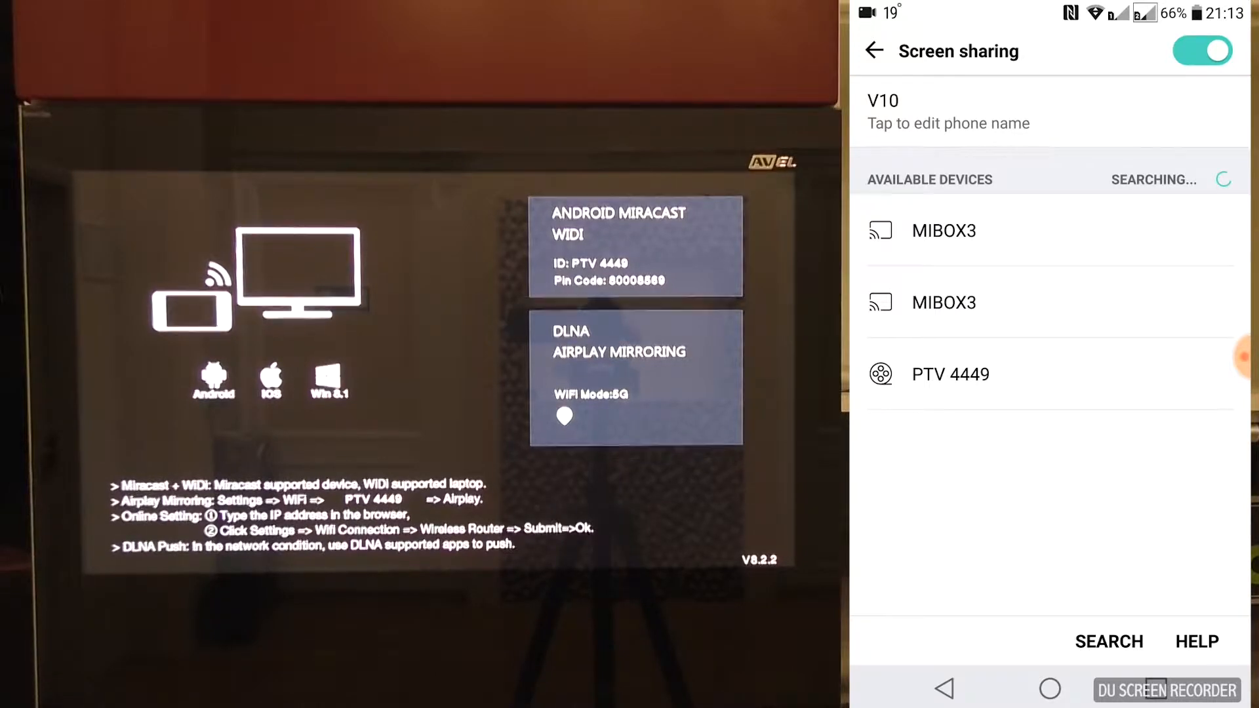
left_click(951, 375)
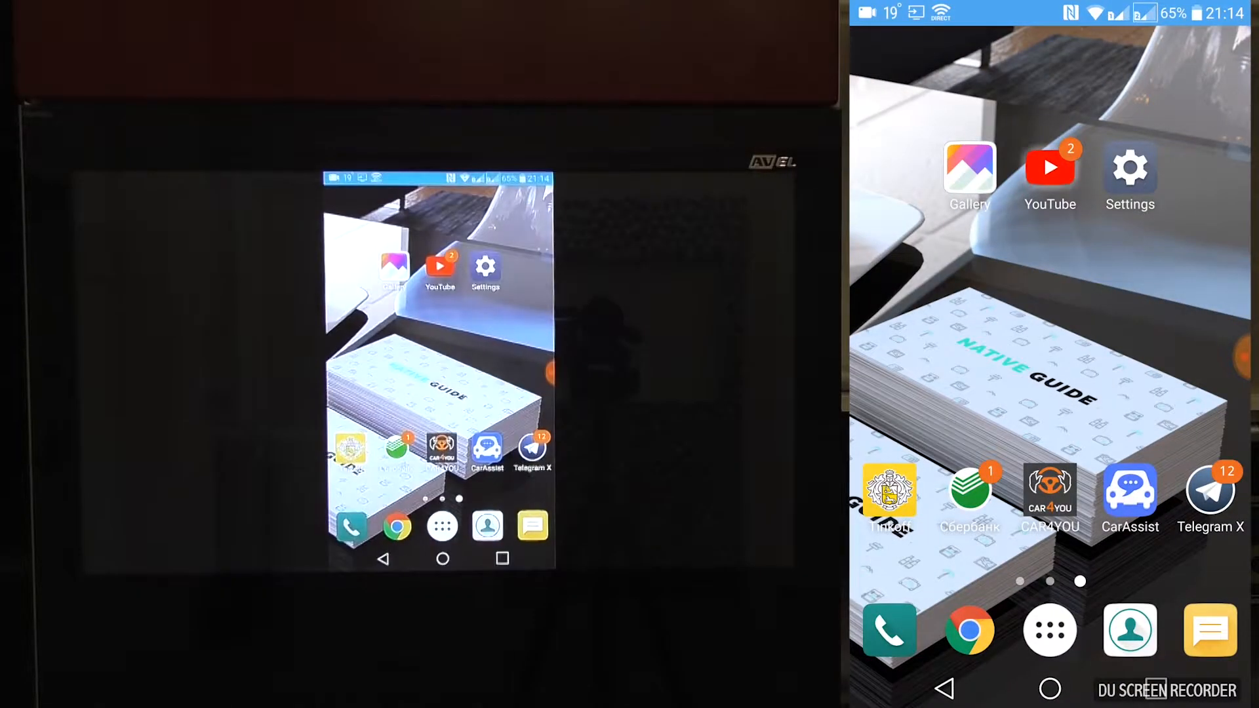
Play the beach video in YOUKU and drag the media volume slider to maximum.
left_click(1049, 168)
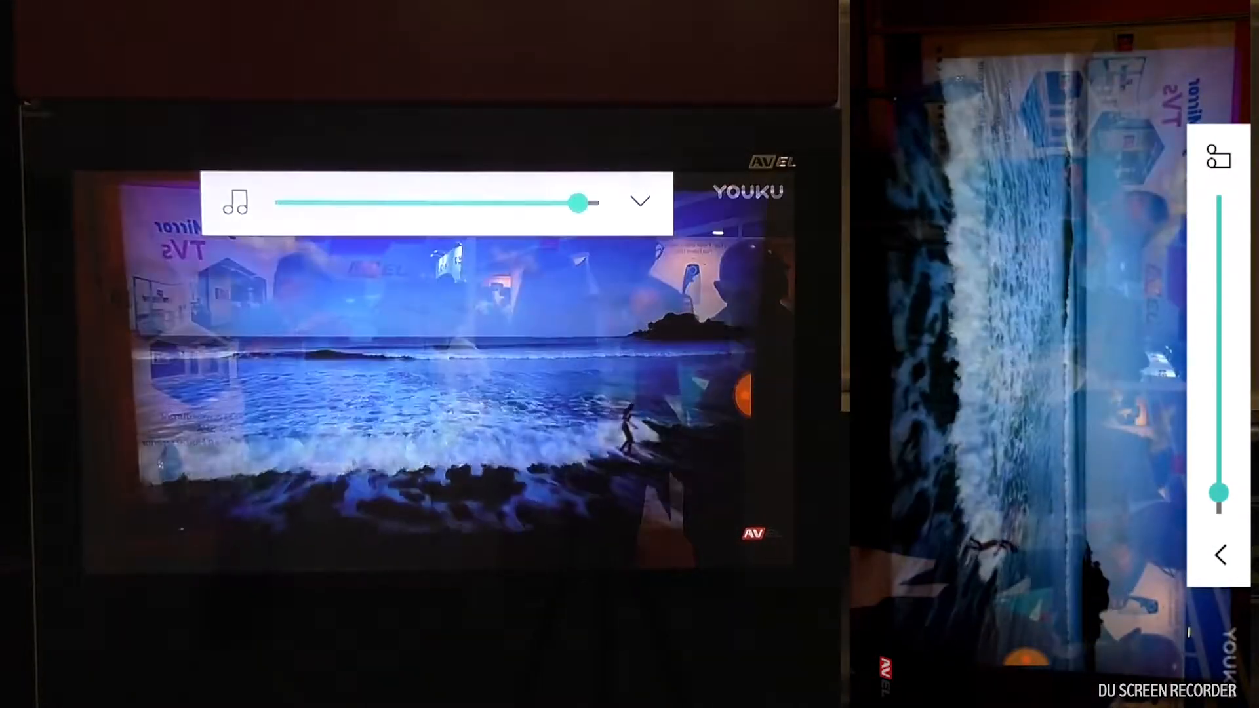
left_click_drag(577, 203, 598, 204)
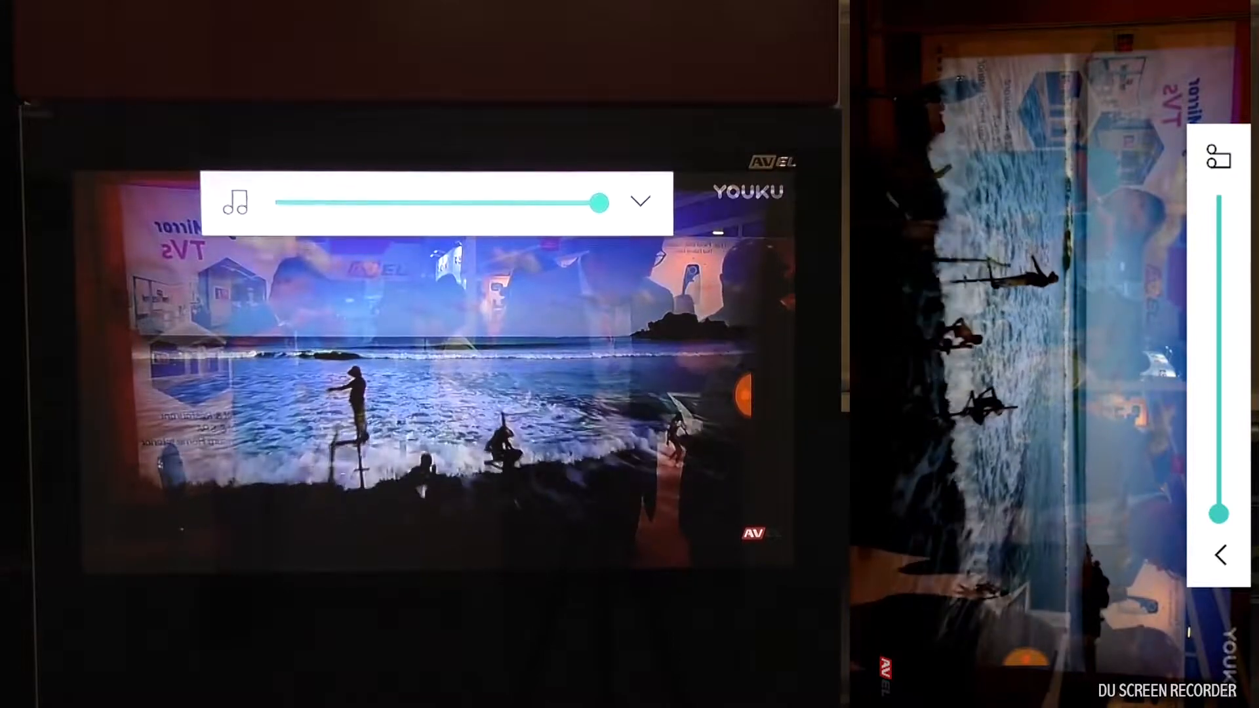